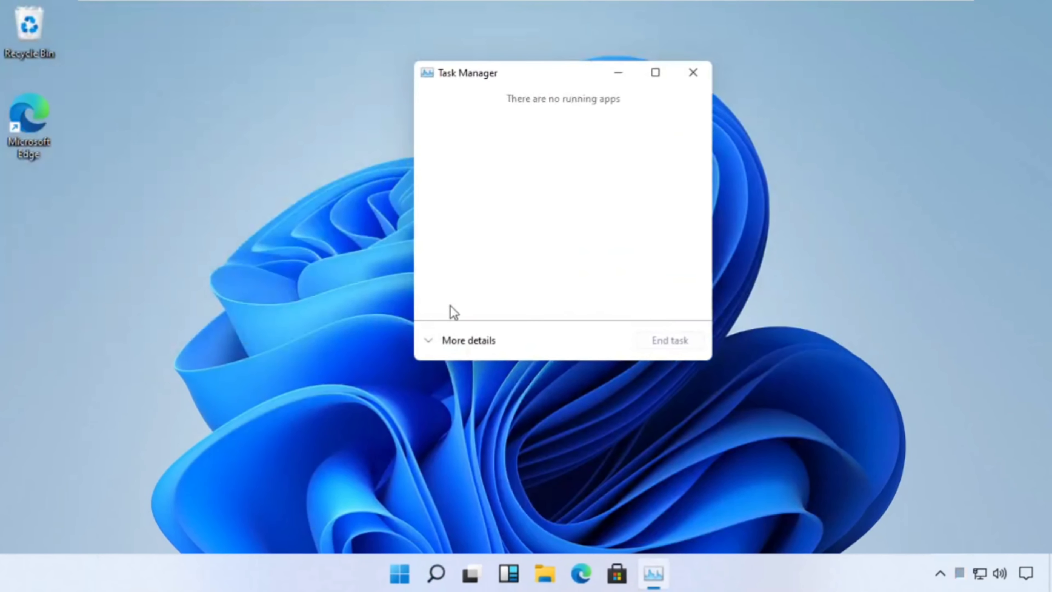
Step: Expand Task Manager to full details and start Run new task from the File menu
left_click(468, 340)
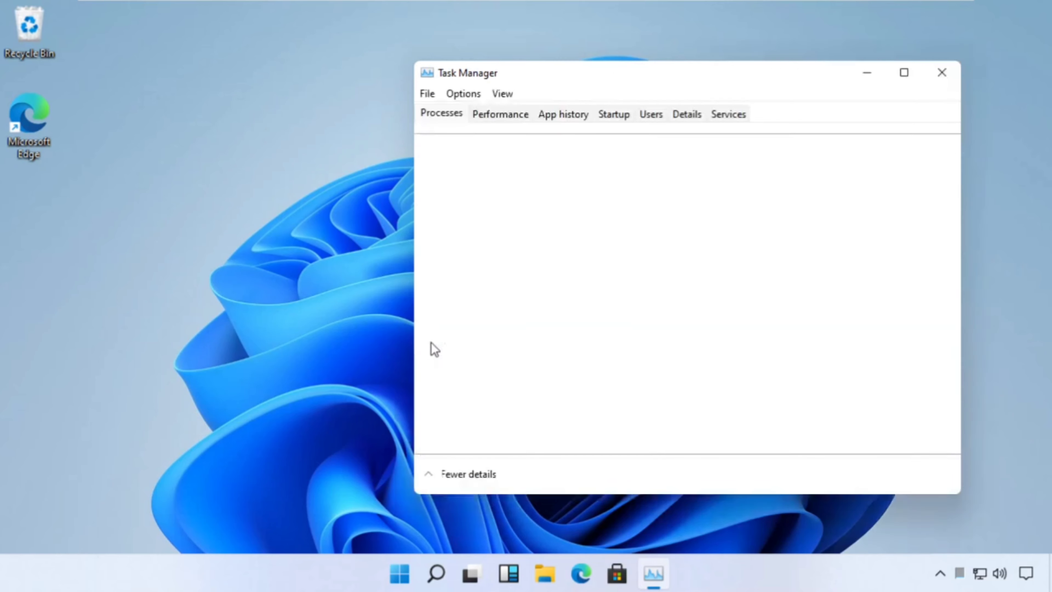
key("Win+r")
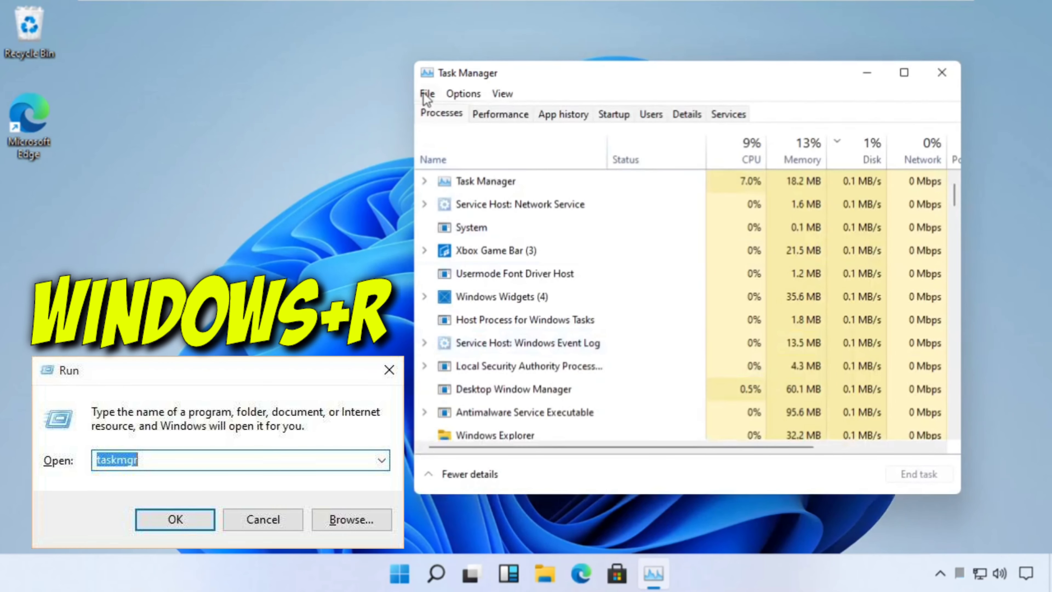
left_click(427, 93)
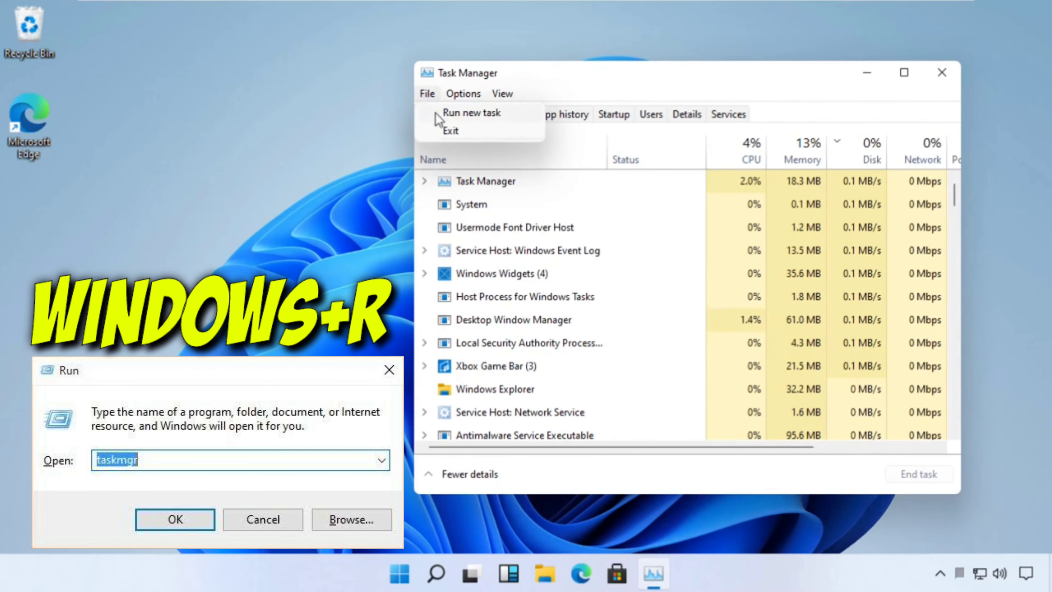
left_click(471, 112)
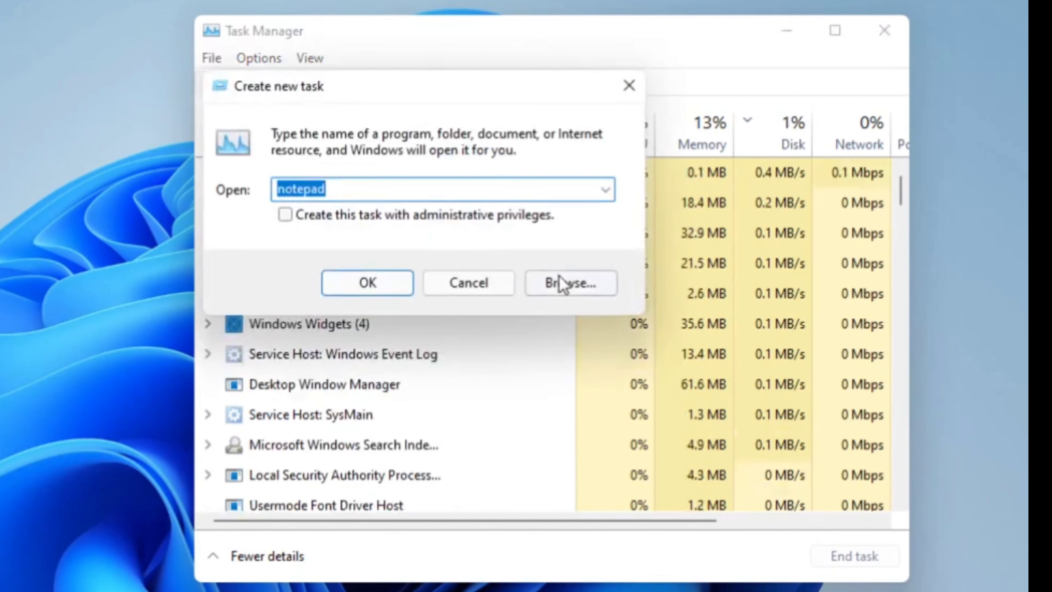
Step: Browse to C:\Windows\System32 and pick cmd.exe as the program for the new task
left_click(569, 283)
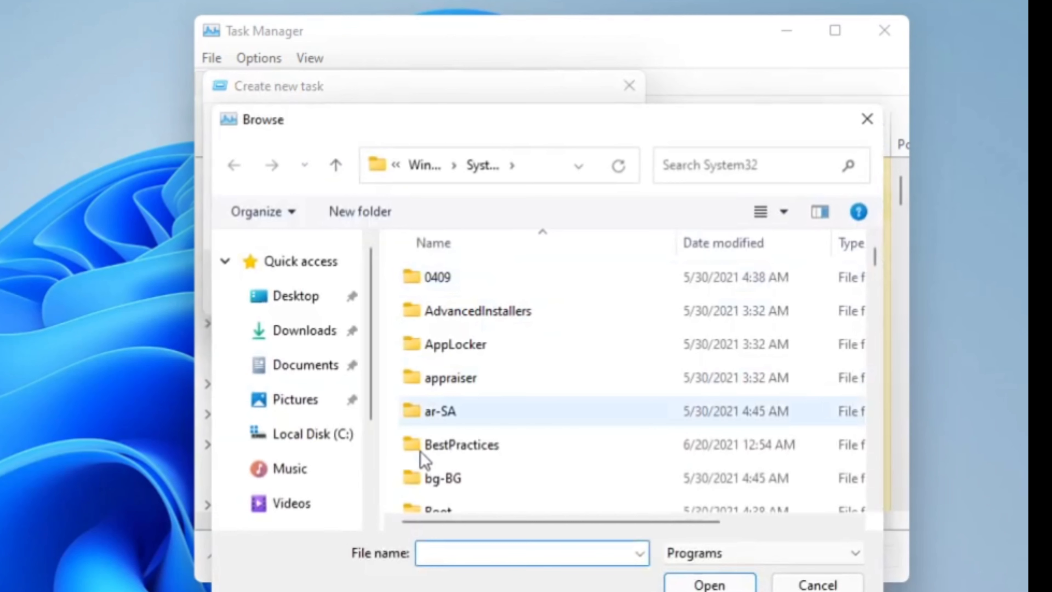
left_click(313, 433)
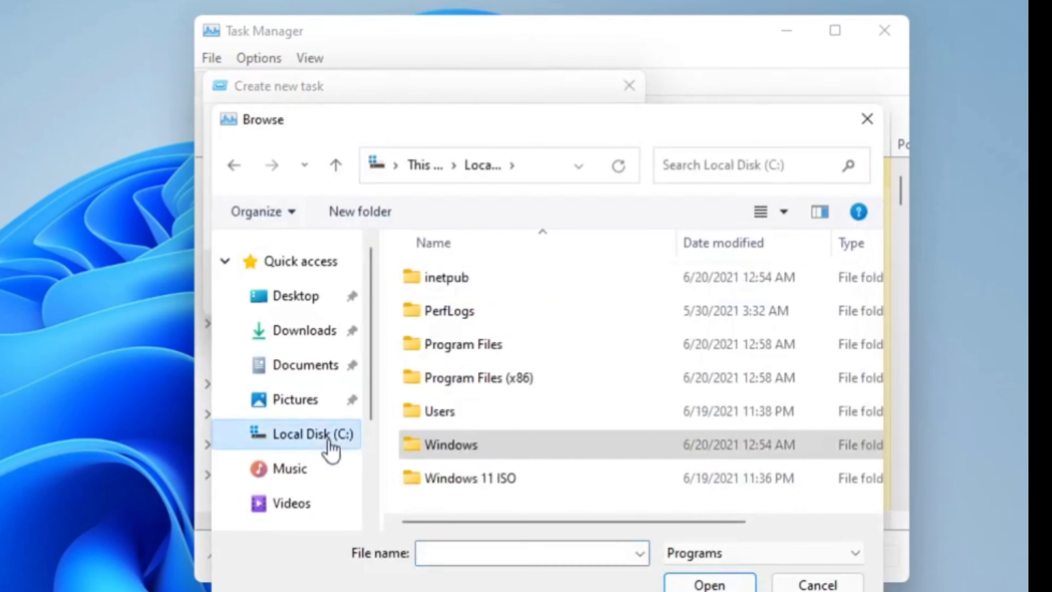
double_click(450, 444)
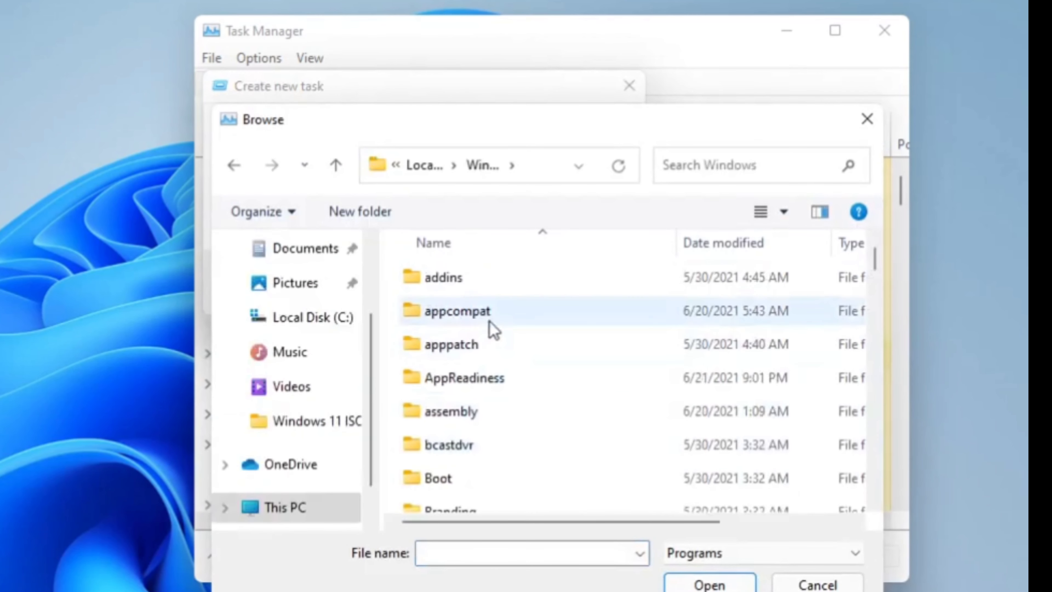
scroll("down", 3)
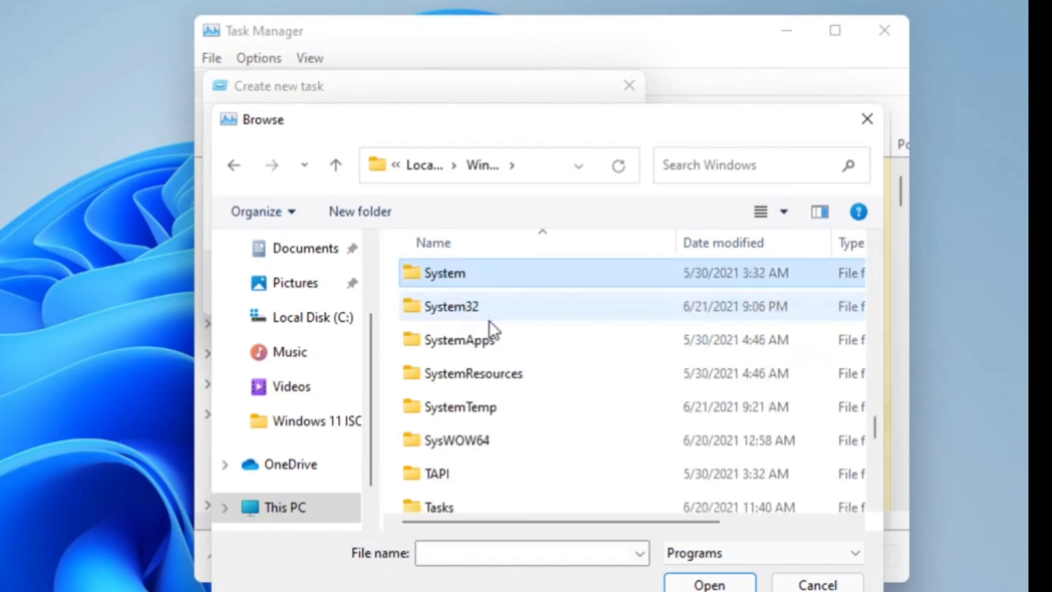
double_click(451, 306)
type("cmd")
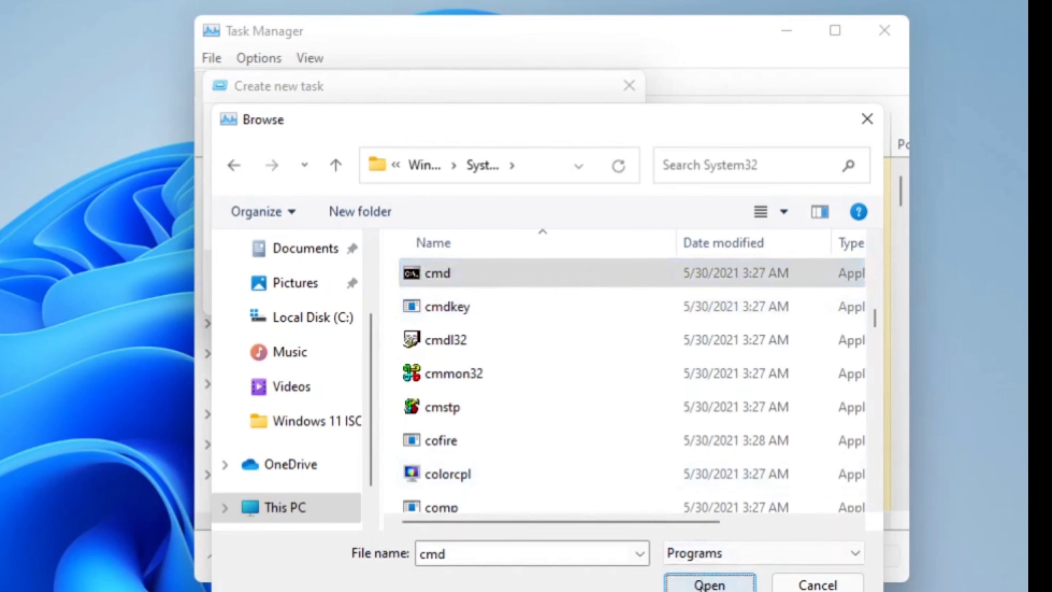
left_click(708, 583)
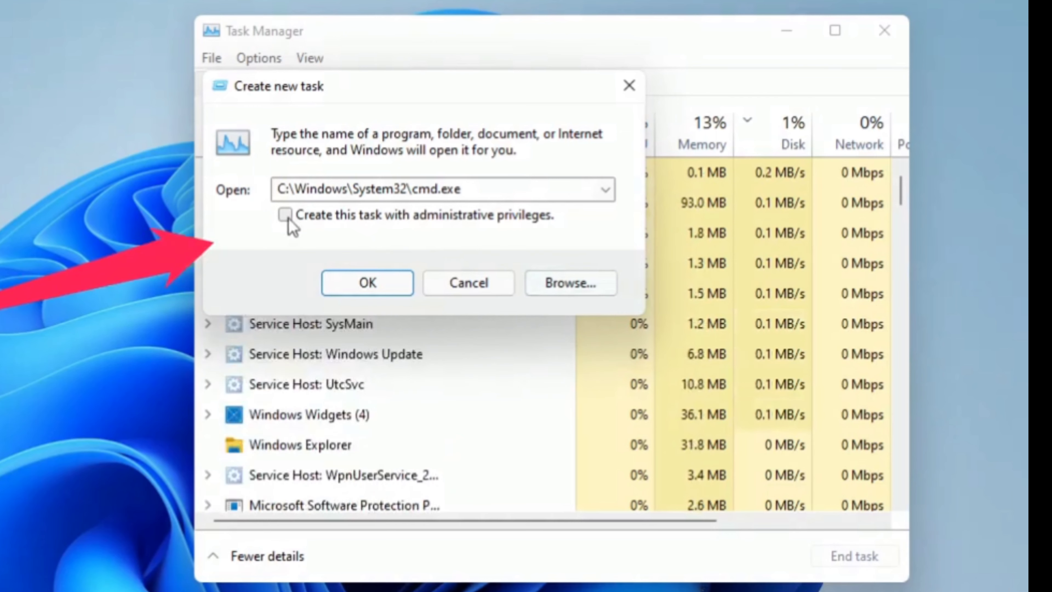
Step: Run the cmd.exe task with administrative privileges to get an admin Command Prompt
left_click(367, 282)
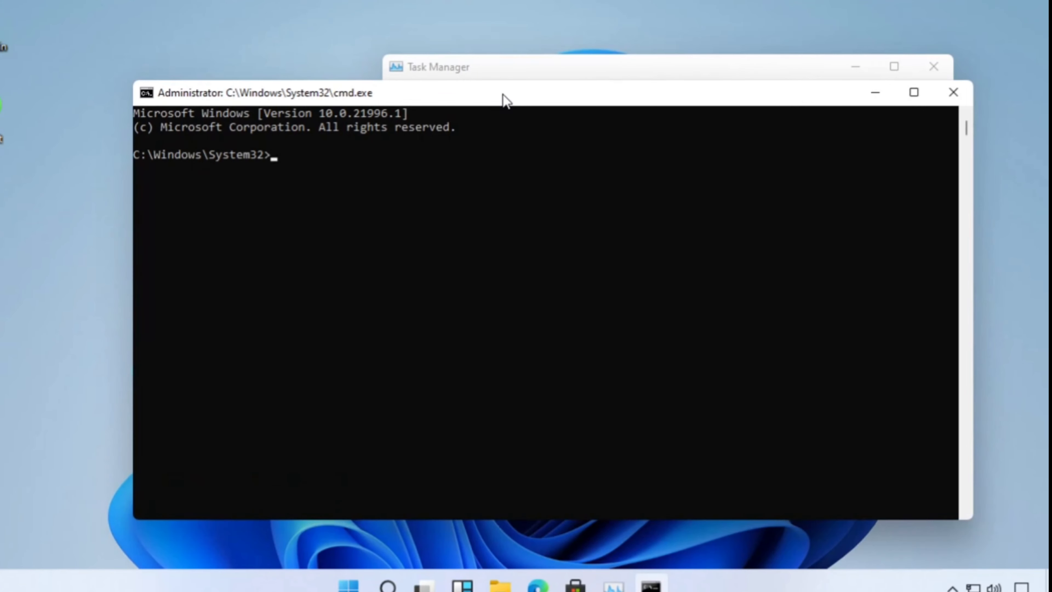
Step: Run gpupdate to refresh group policy, then clear the screen with cls
type("gpupdate")
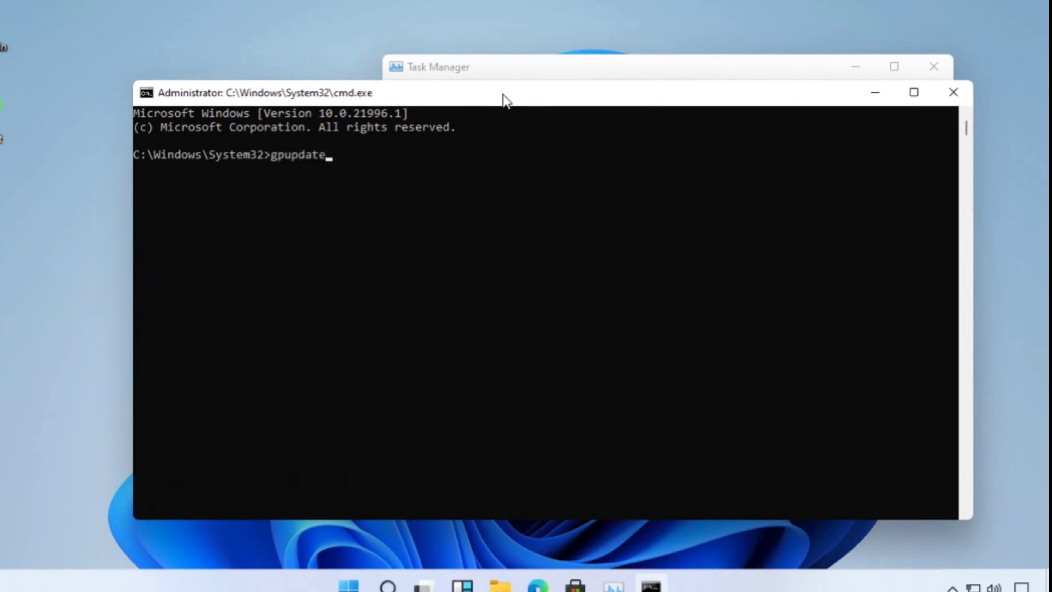
key("Return")
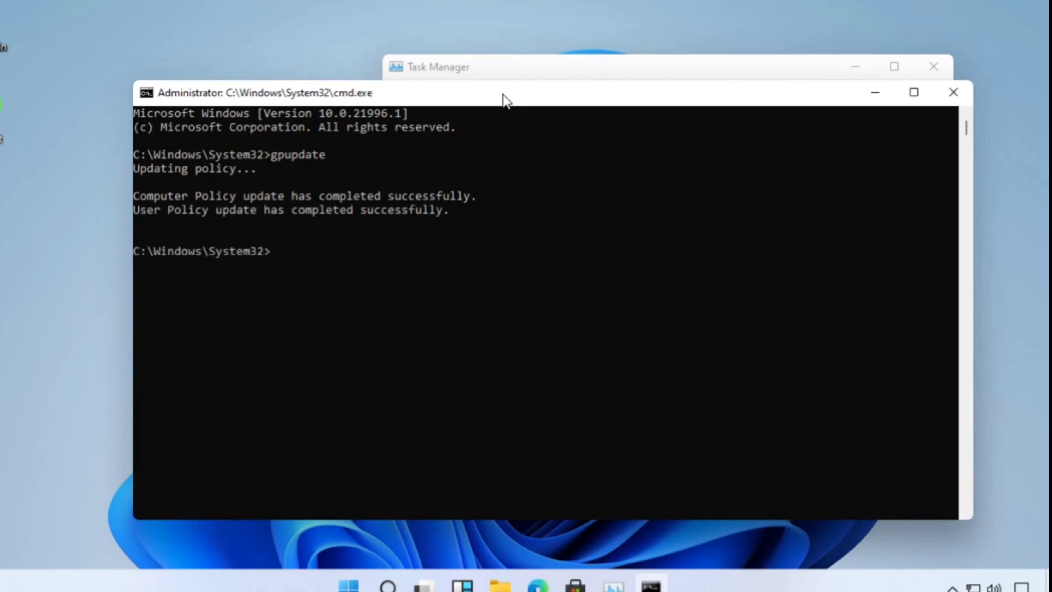
type("cls")
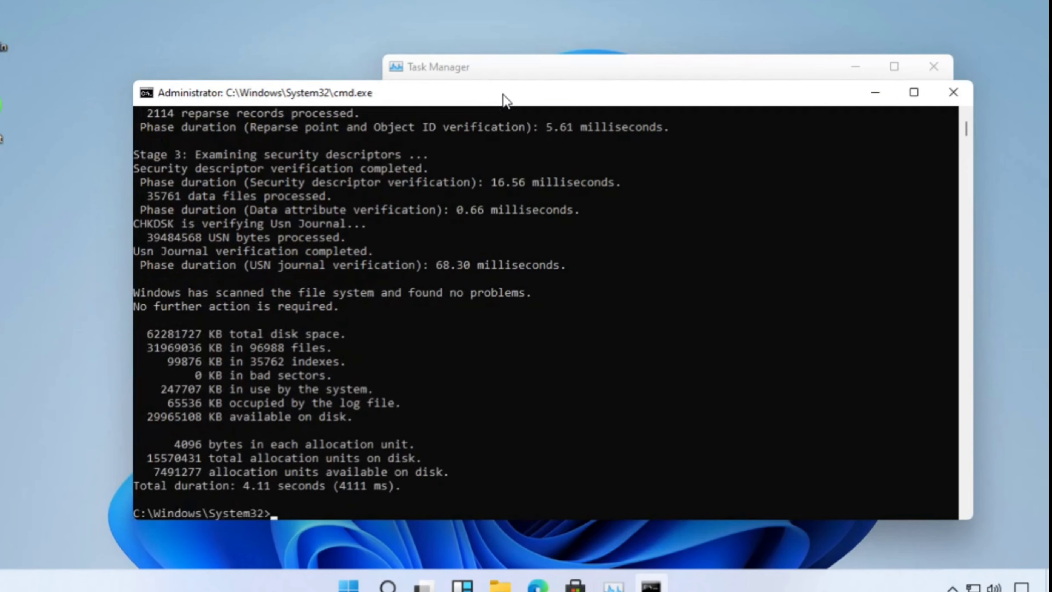
Step: After the chkdsk scan finds no problems, leave the prompt with exit
type("e")
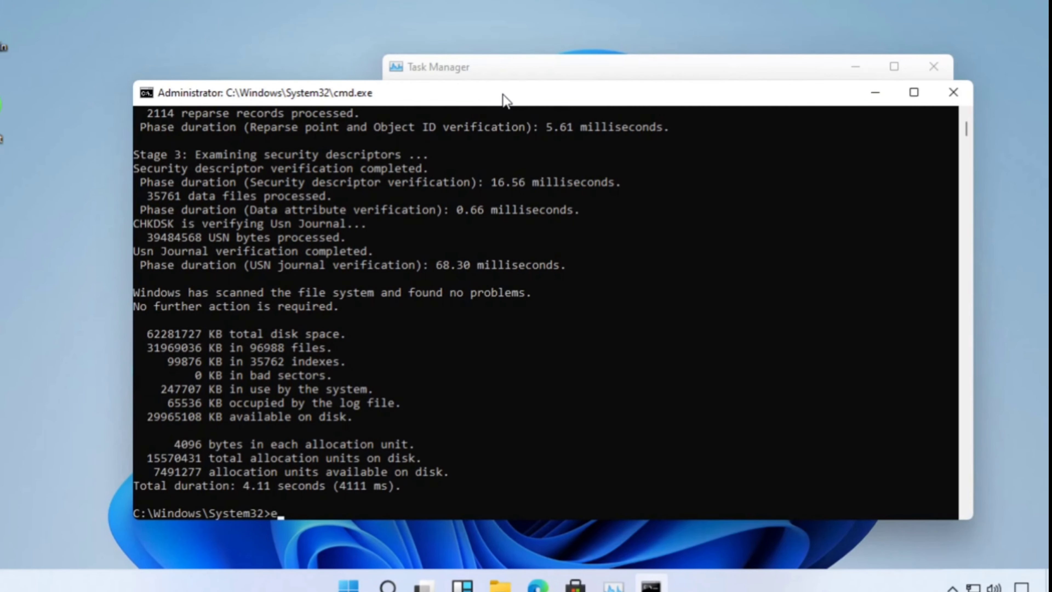
type("xit")
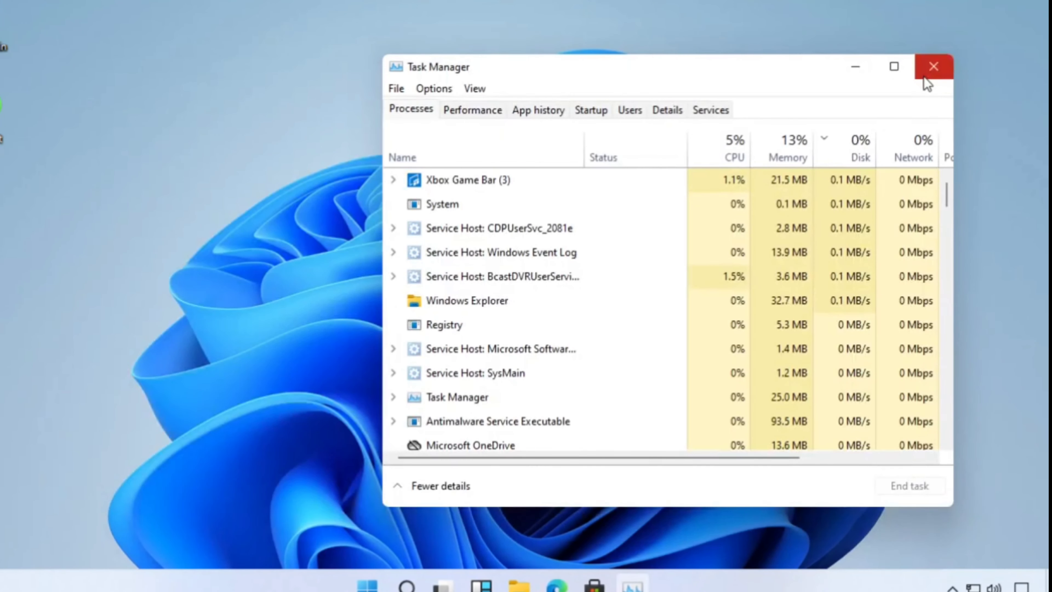
Step: Search for Regedit and launch Registry Editor with Run as administrator
left_click(931, 66)
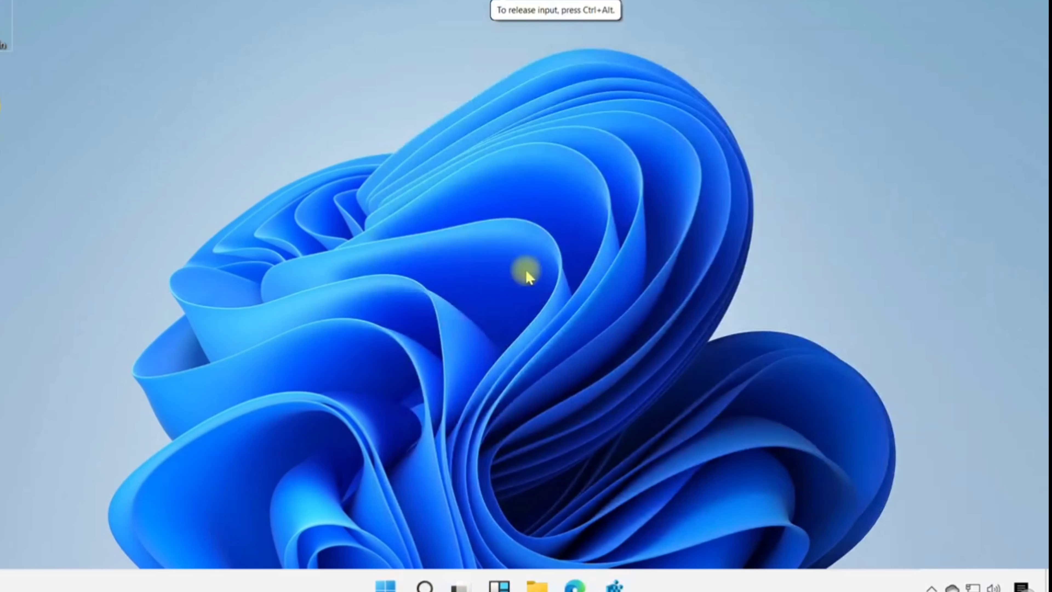
mouse_move(506, 274)
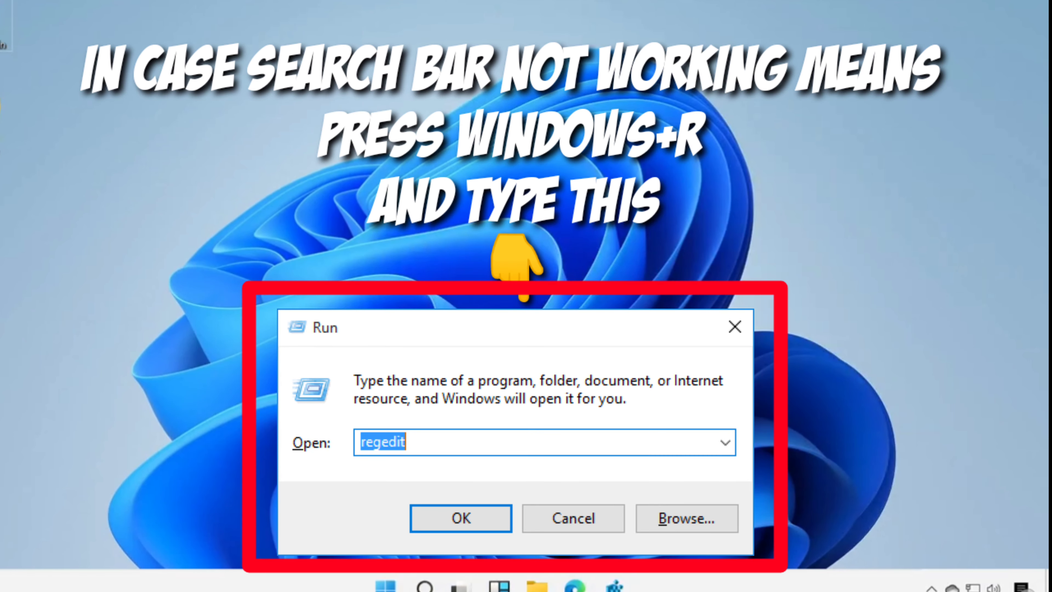
left_click(424, 586)
type("Regedit")
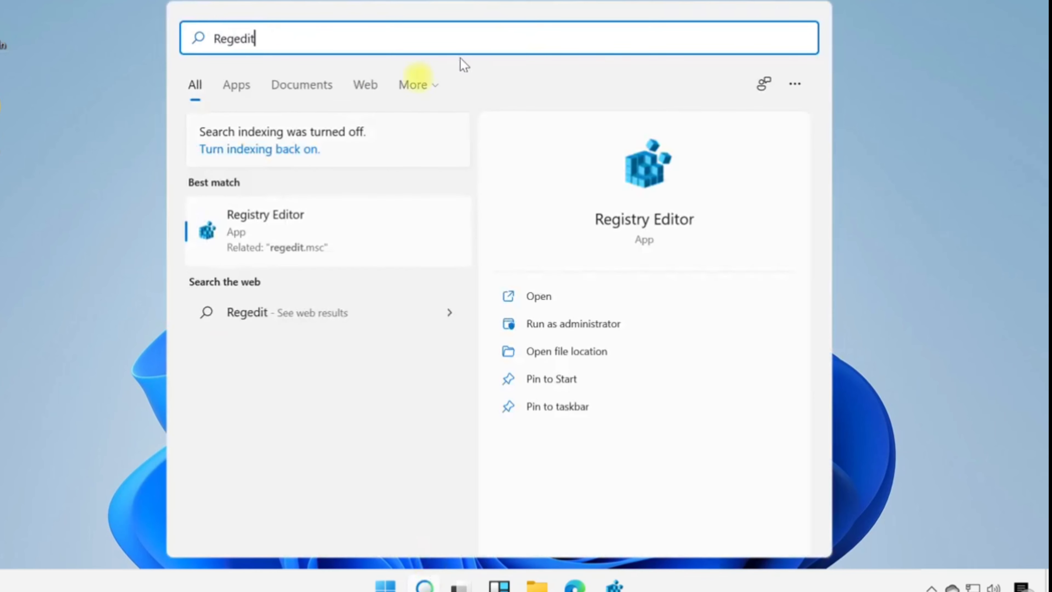
right_click(265, 230)
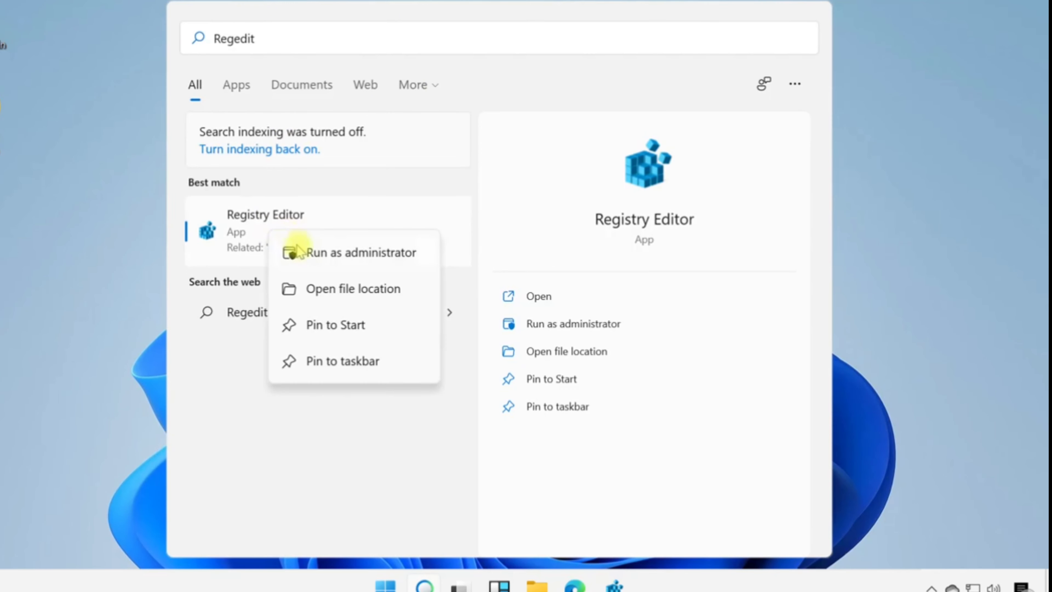
left_click(360, 252)
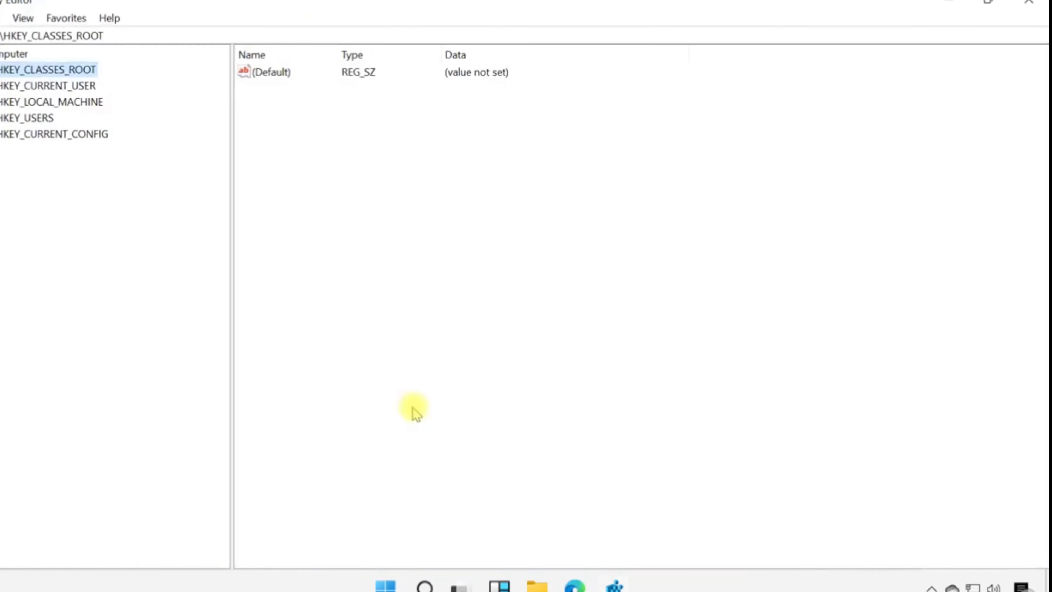
mouse_move(64, 141)
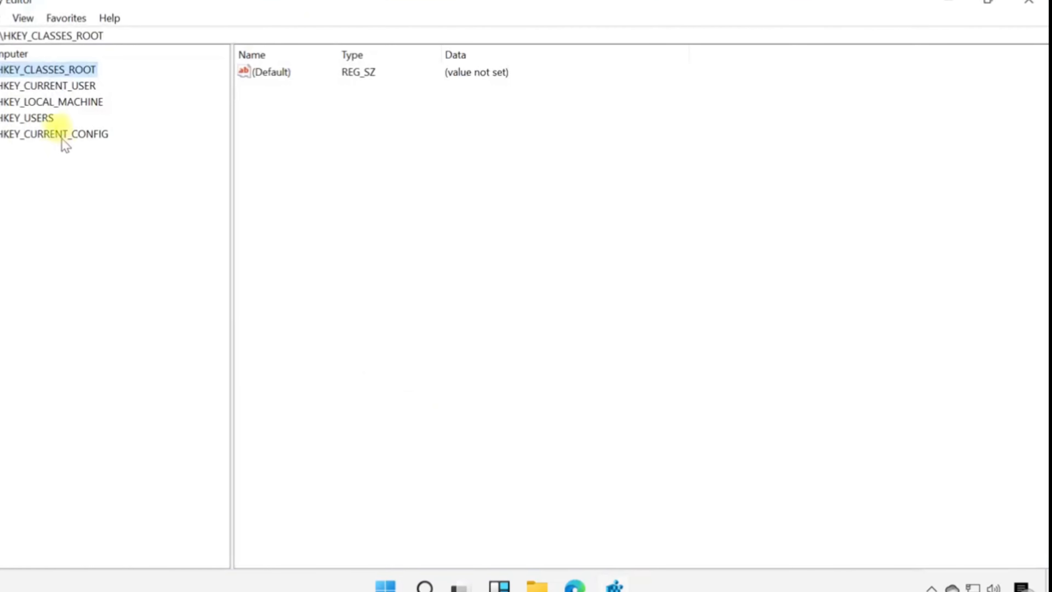
Step: Navigate to HKEY_LOCAL_MACHINE\SYSTEM\ControlSet001\Services\WpnService to show its values
left_click(50, 102)
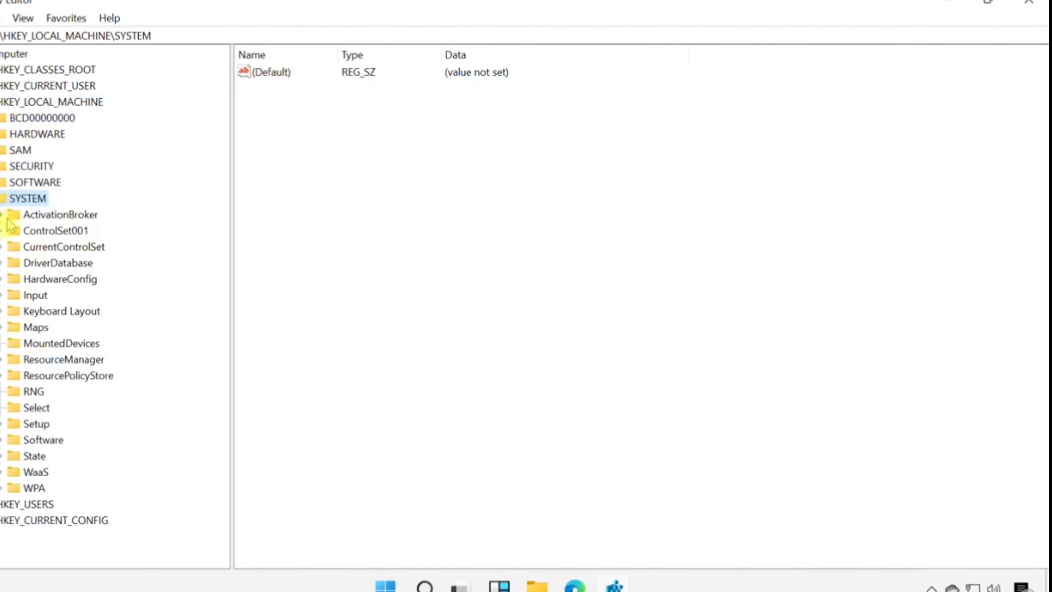
left_click(6, 230)
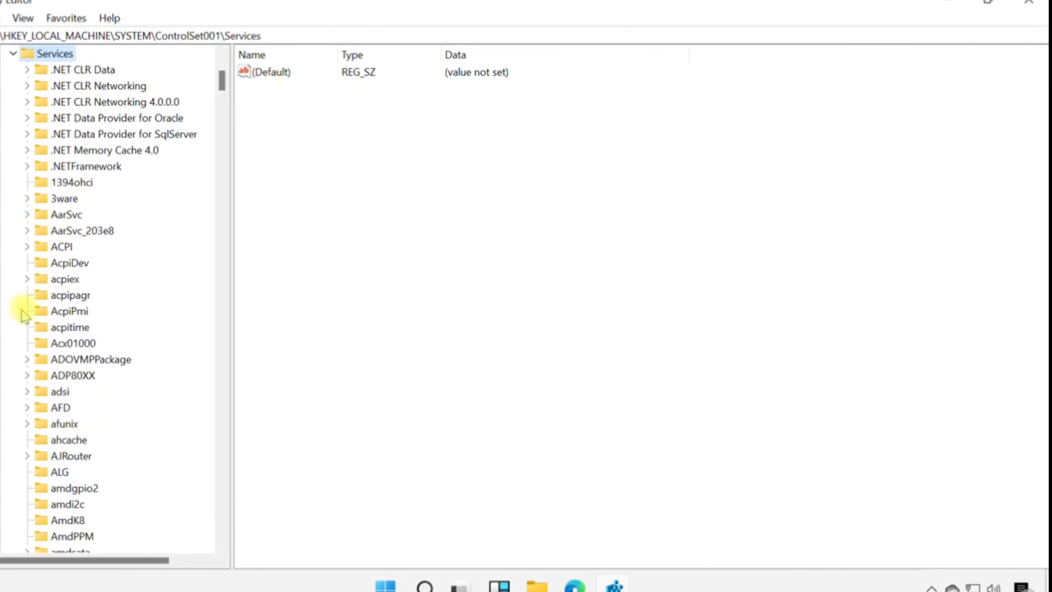
scroll("down", 3)
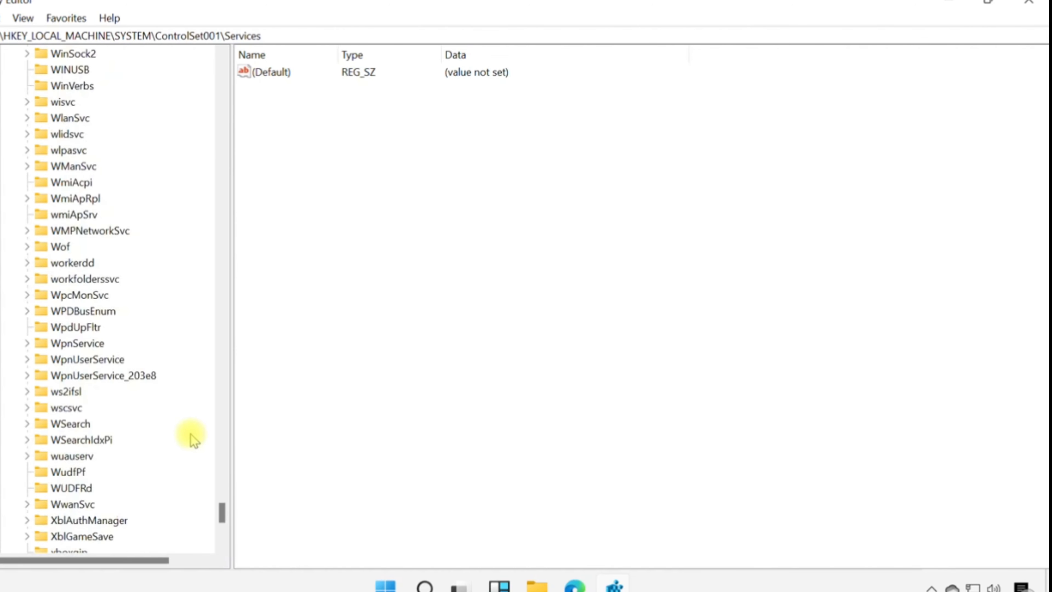
scroll("down", 3)
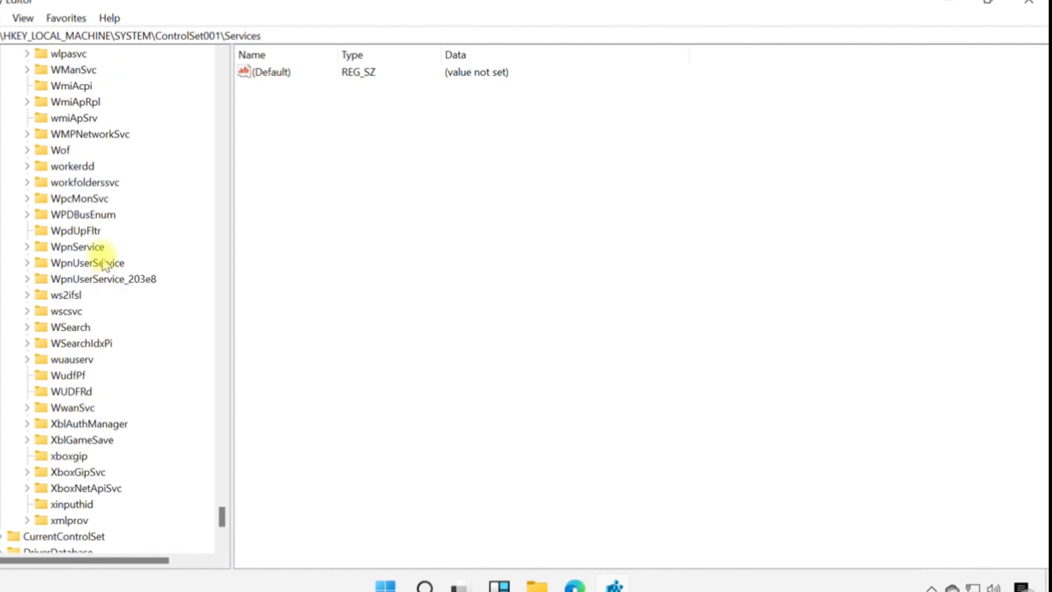
left_click(76, 246)
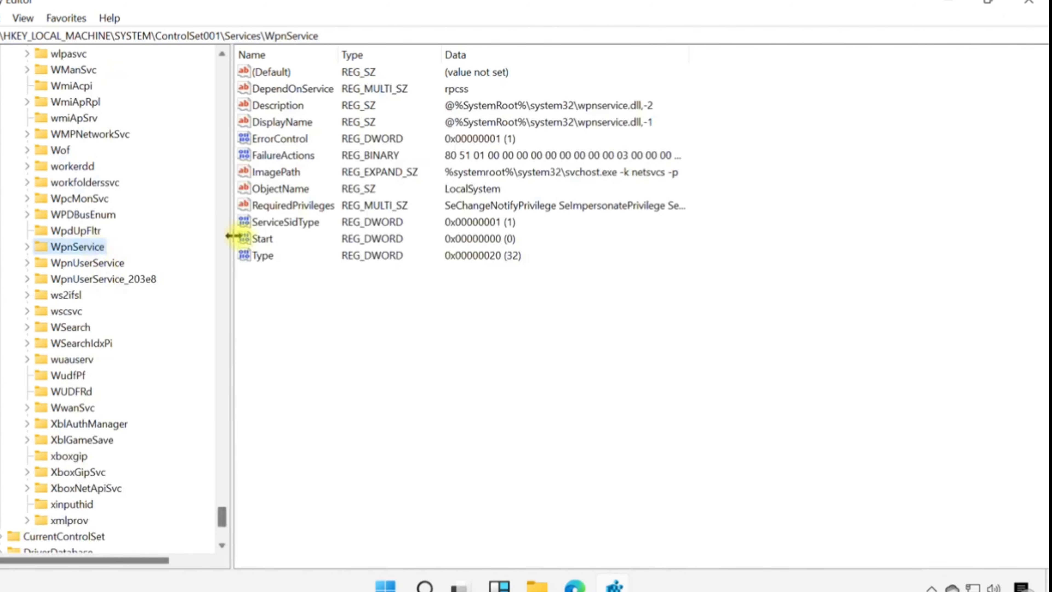
Step: Set the WpnService Start value data to 2 and confirm
double_click(262, 238)
type("2")
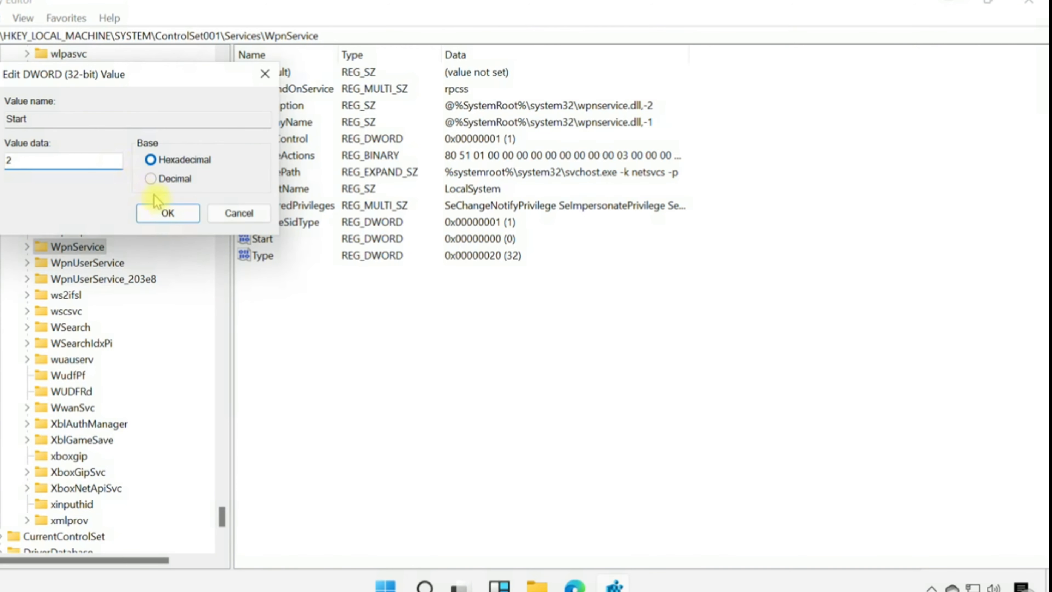
left_click(167, 212)
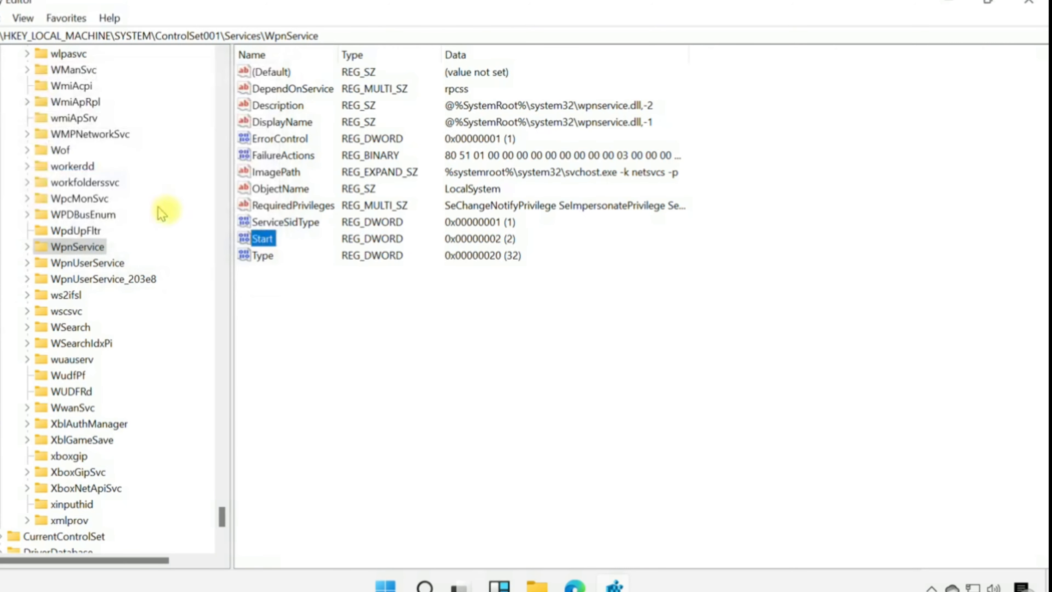
mouse_move(1019, 19)
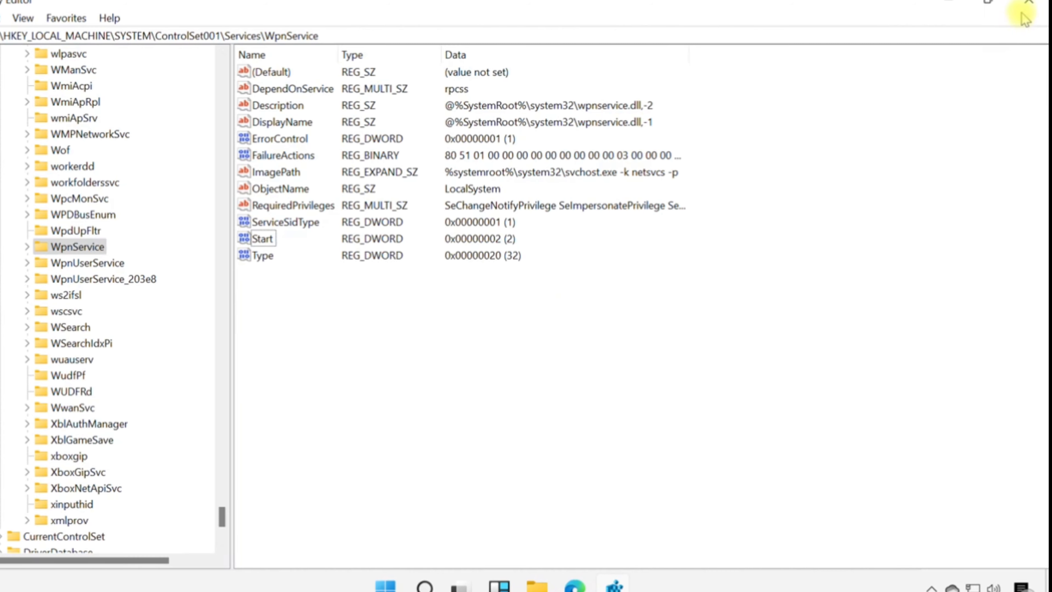
Step: Close Registry Editor and bring up the Start menu
left_click(1038, 12)
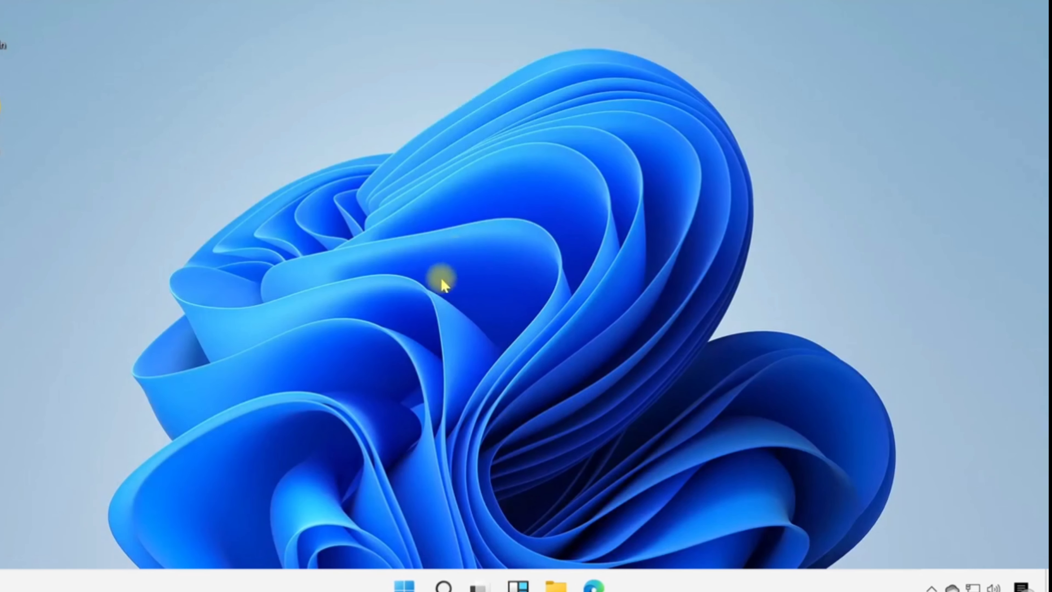
left_click(407, 585)
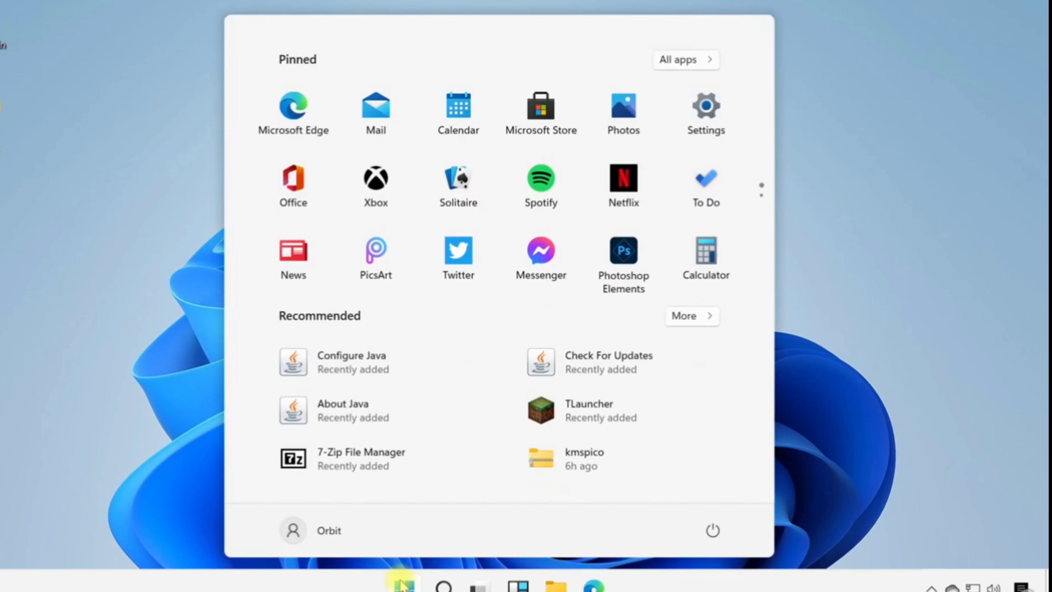